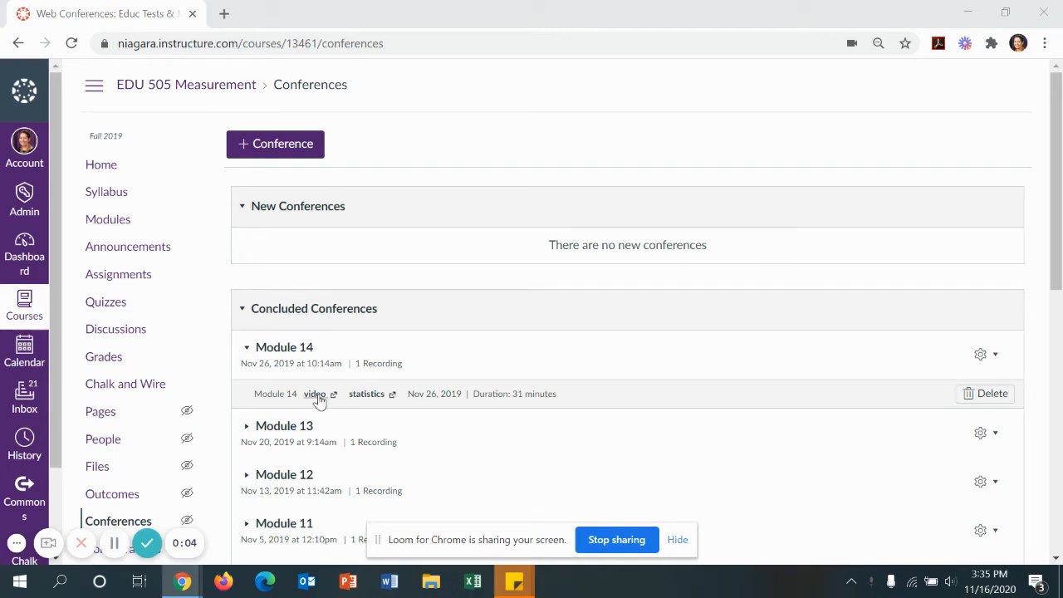
Open the Module 14 conference recording in a new tab and bring up its context menu
{"action": "left_click", "coordinate": [315, 393]}
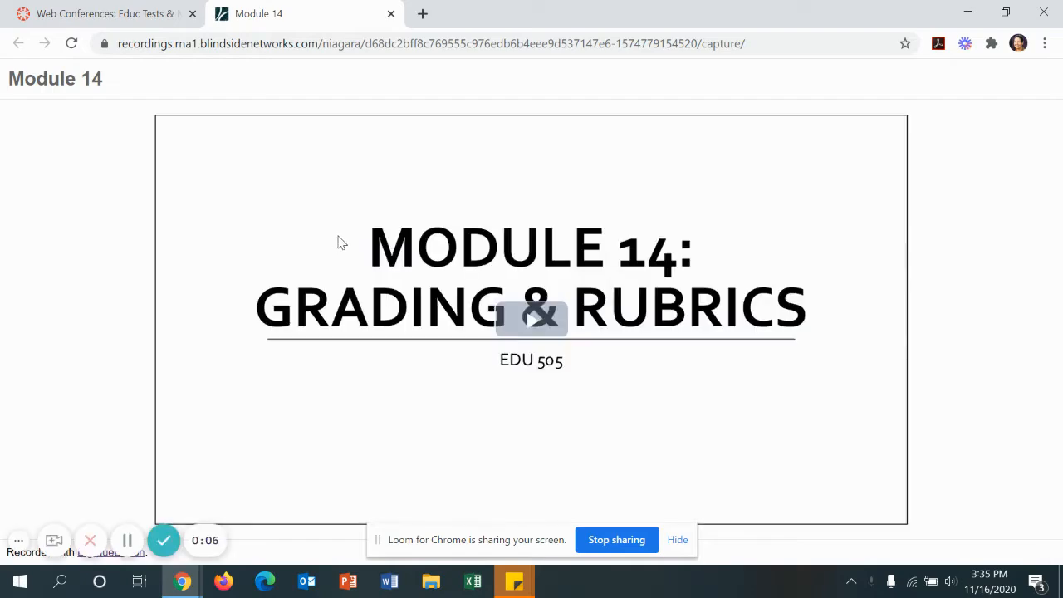
{"action": "right_click", "coordinate": [531, 318]}
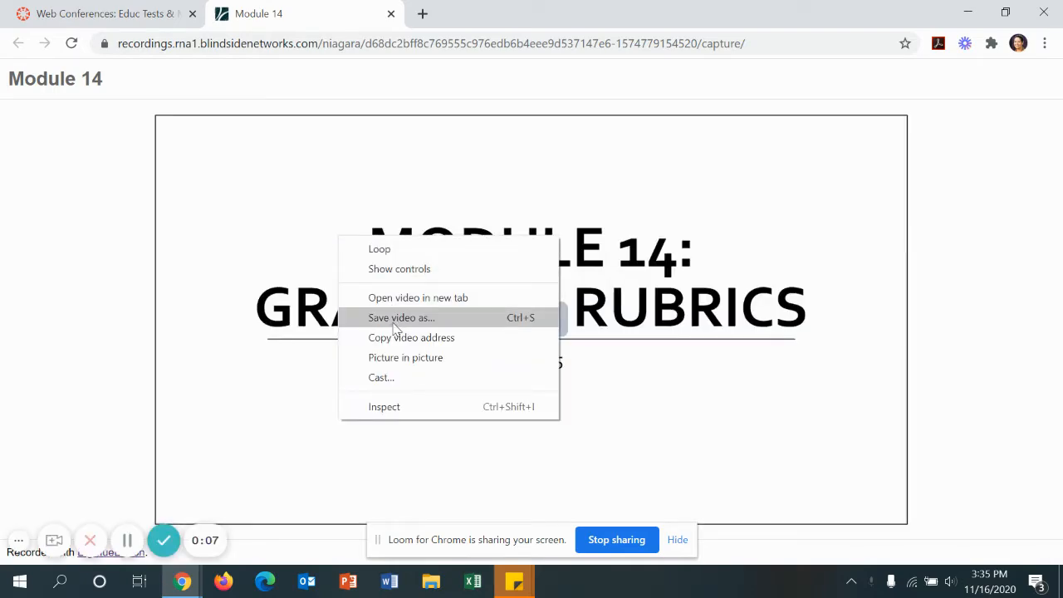
Save the Module 14 recording to the Desktop under the file name 'video'
{"action": "left_click", "coordinate": [401, 317]}
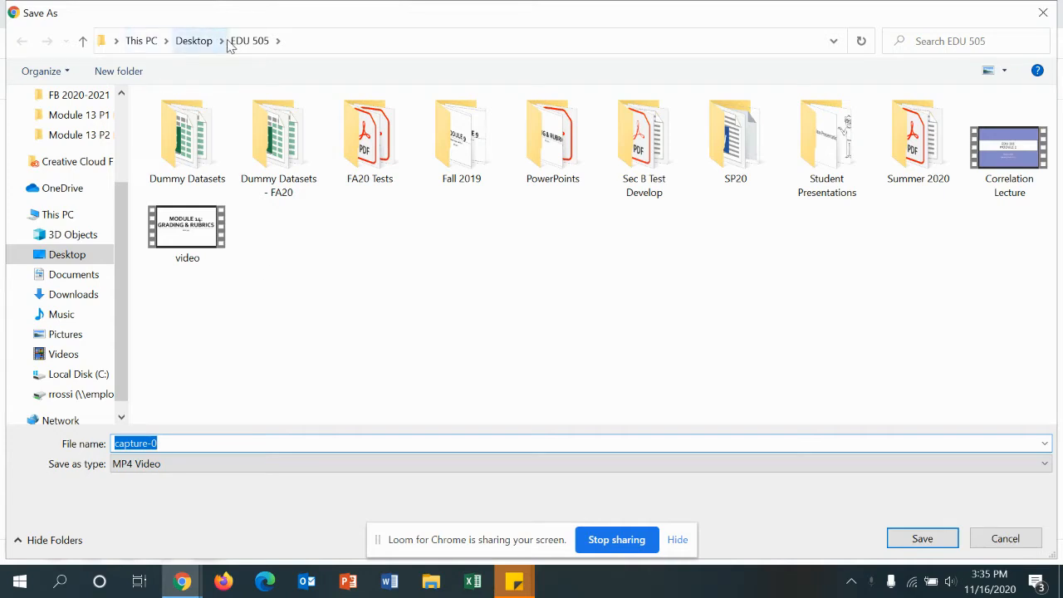
{"action": "left_click", "coordinate": [194, 41]}
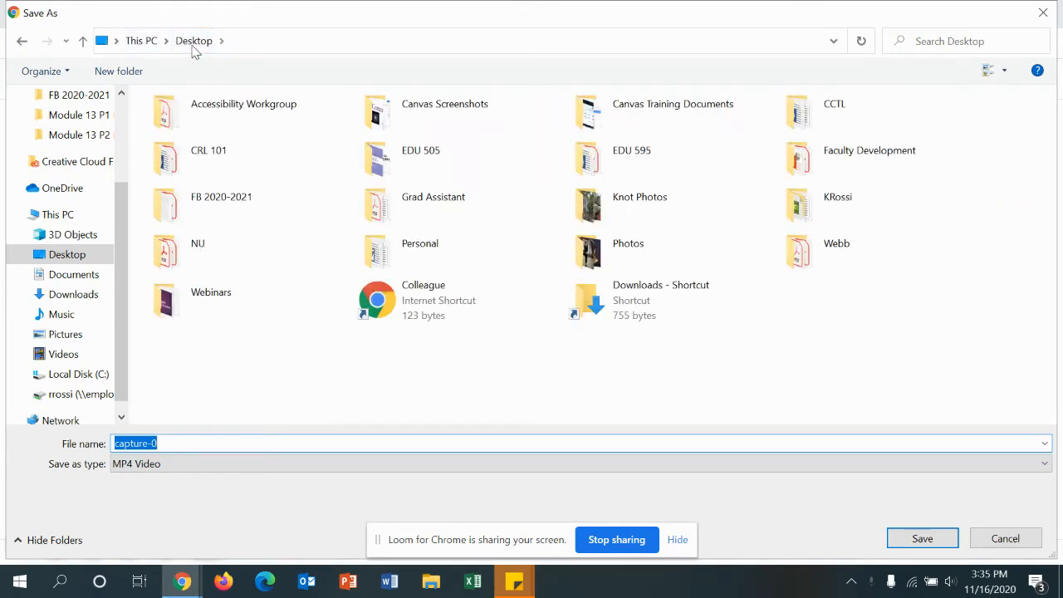
{"action": "type", "text": "video"}
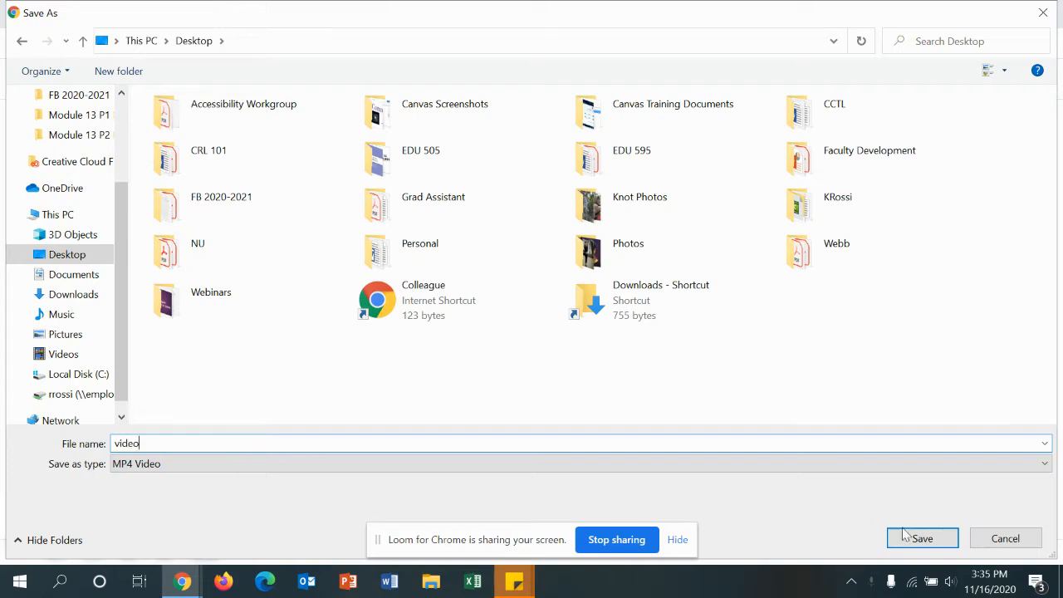
{"action": "left_click", "coordinate": [922, 538]}
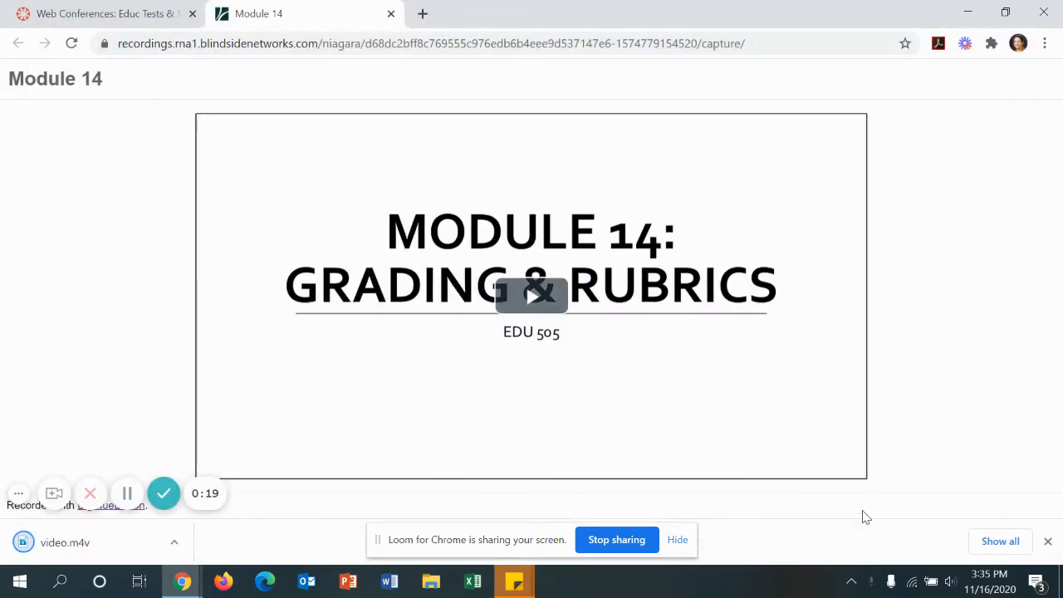
{"action": "mouse_move", "coordinate": [351, 532]}
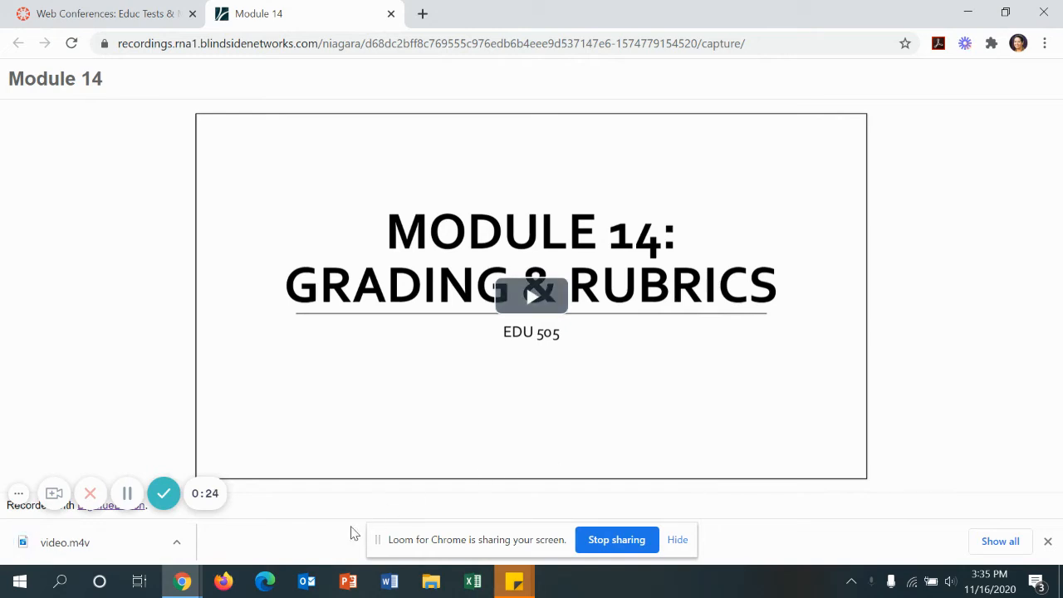
Return to Canvas and open Rachael's Sandbox Course from the Dashboard
{"action": "left_click", "coordinate": [99, 13]}
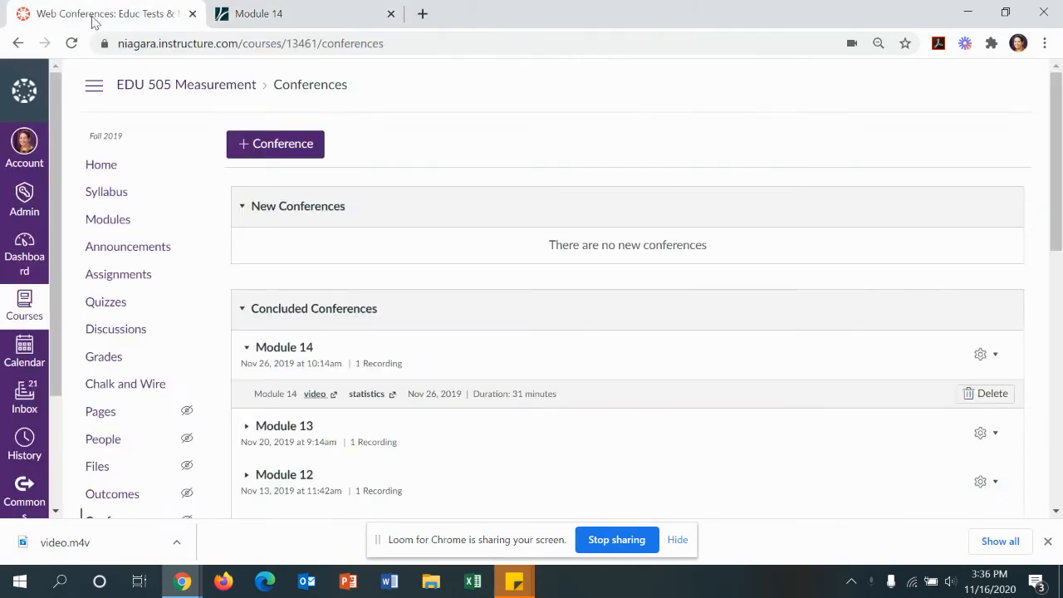
{"action": "left_click", "coordinate": [24, 245]}
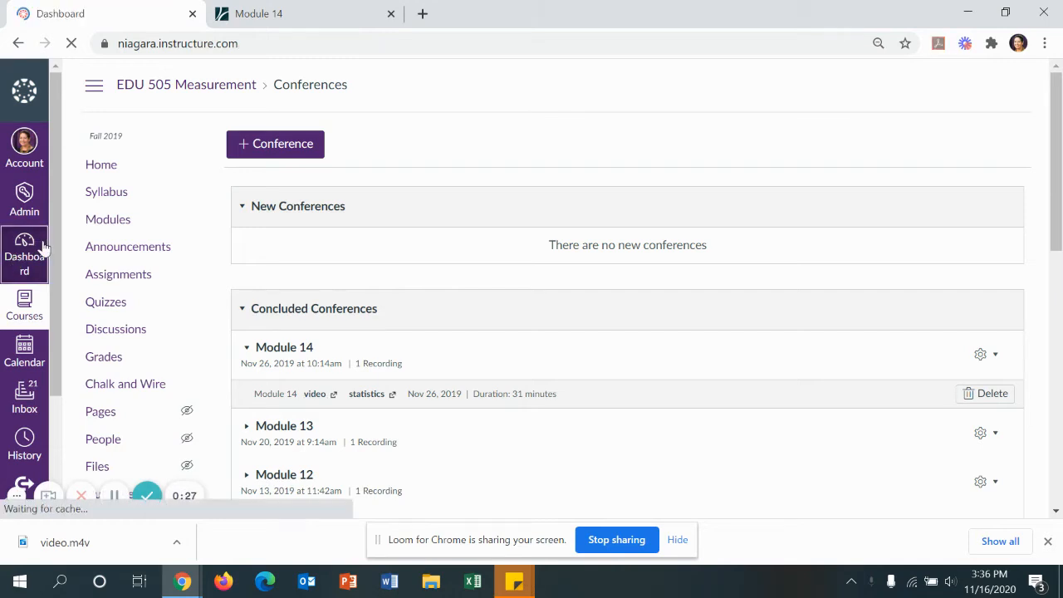
{"action": "left_click", "coordinate": [24, 250]}
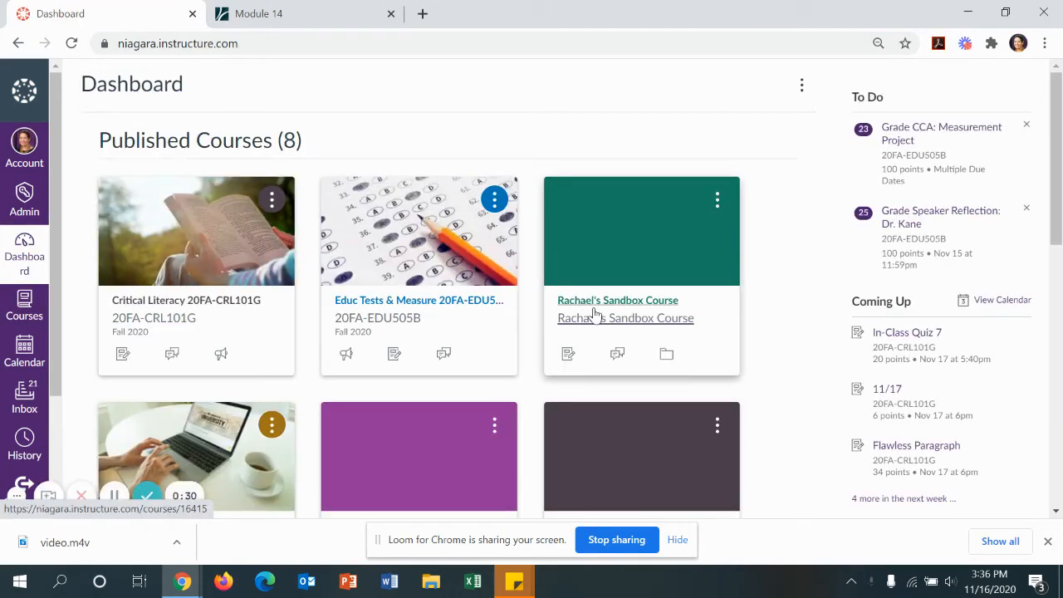
{"action": "left_click", "coordinate": [617, 299]}
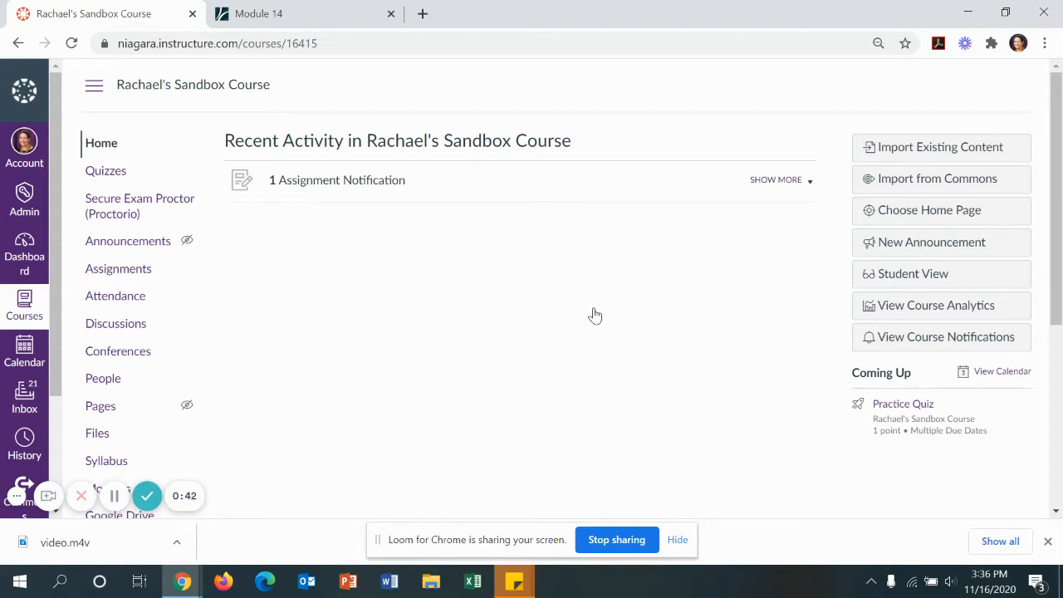
{"action": "mouse_move", "coordinate": [267, 458]}
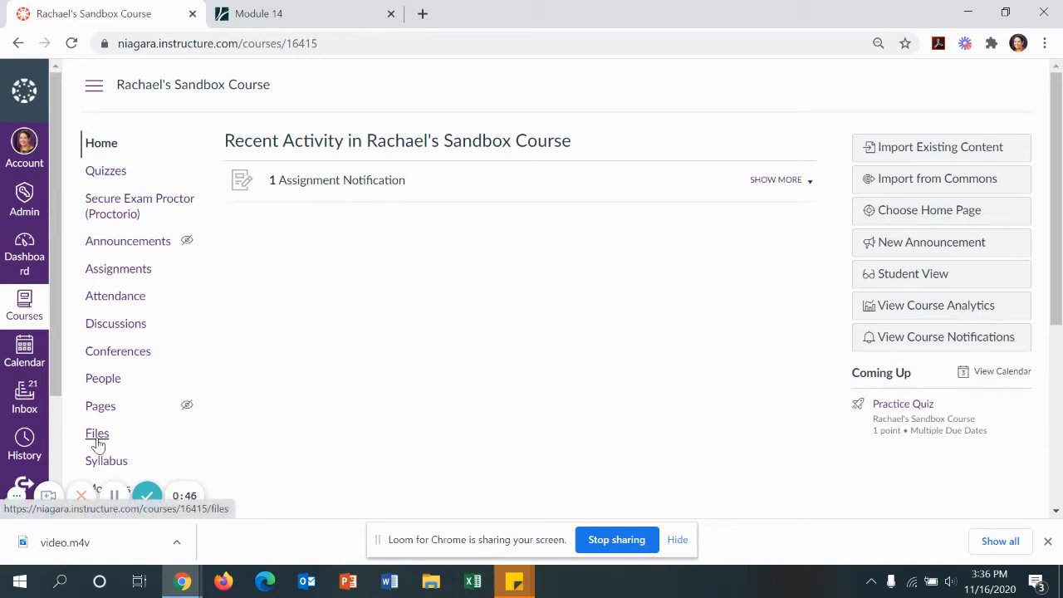
Upload video.m4v from the Desktop into the Sandbox Course Files
{"action": "left_click", "coordinate": [97, 432]}
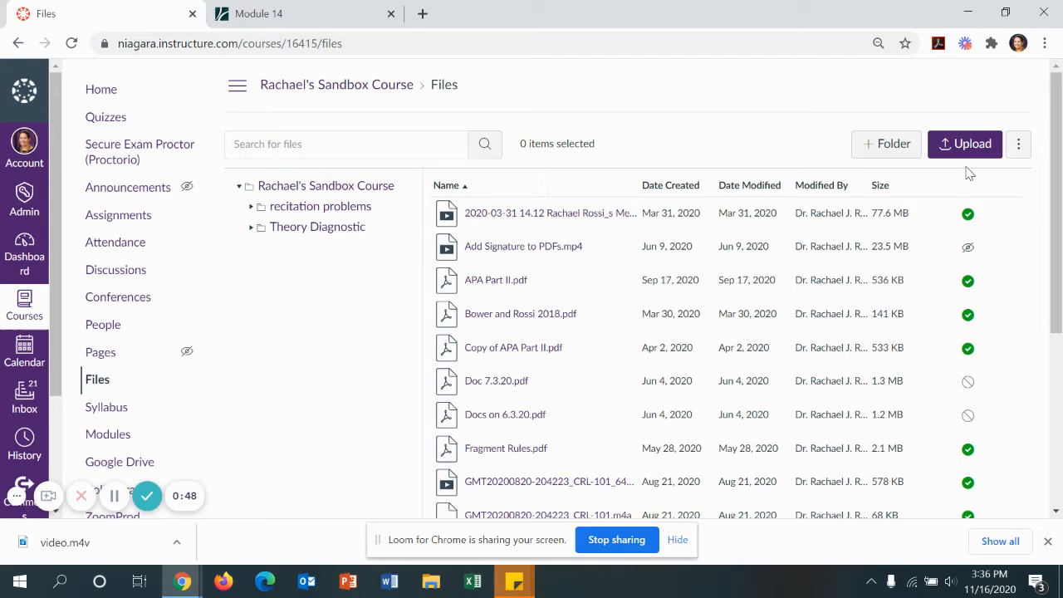
{"action": "left_click", "coordinate": [965, 144]}
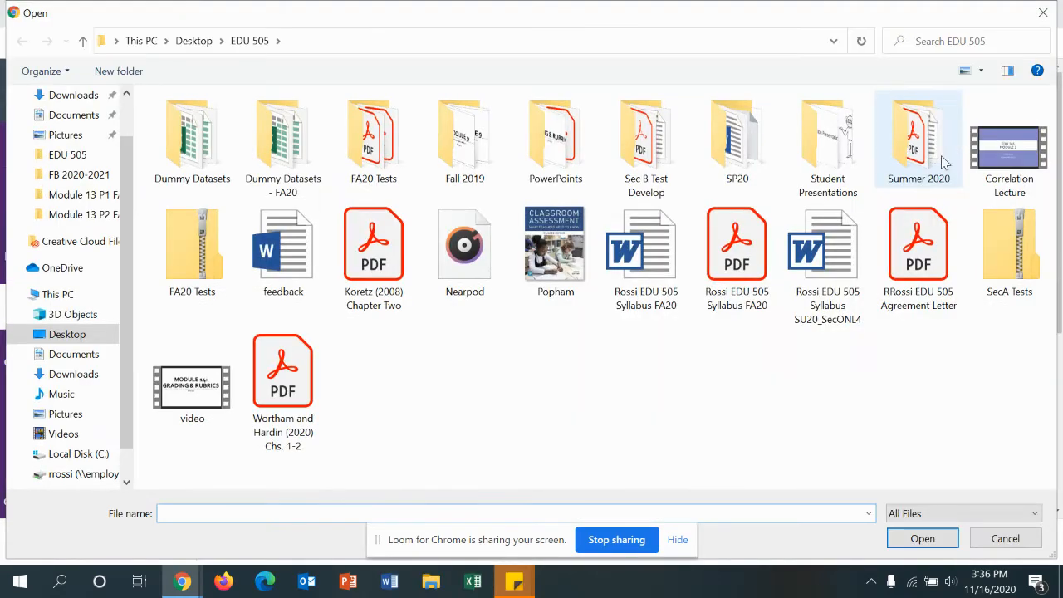
{"action": "left_click", "coordinate": [193, 39]}
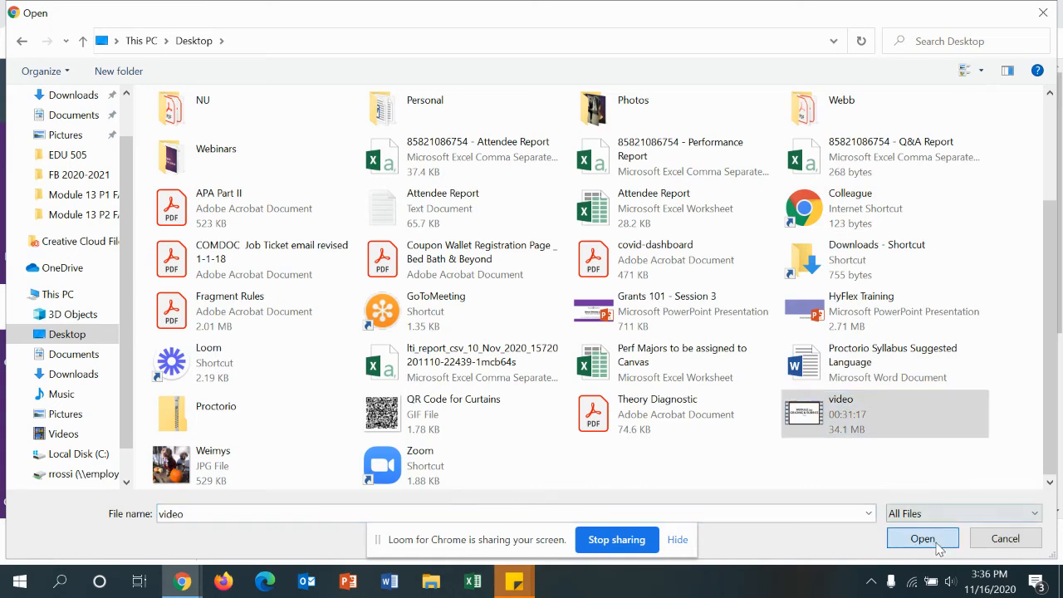
{"action": "left_click", "coordinate": [921, 537]}
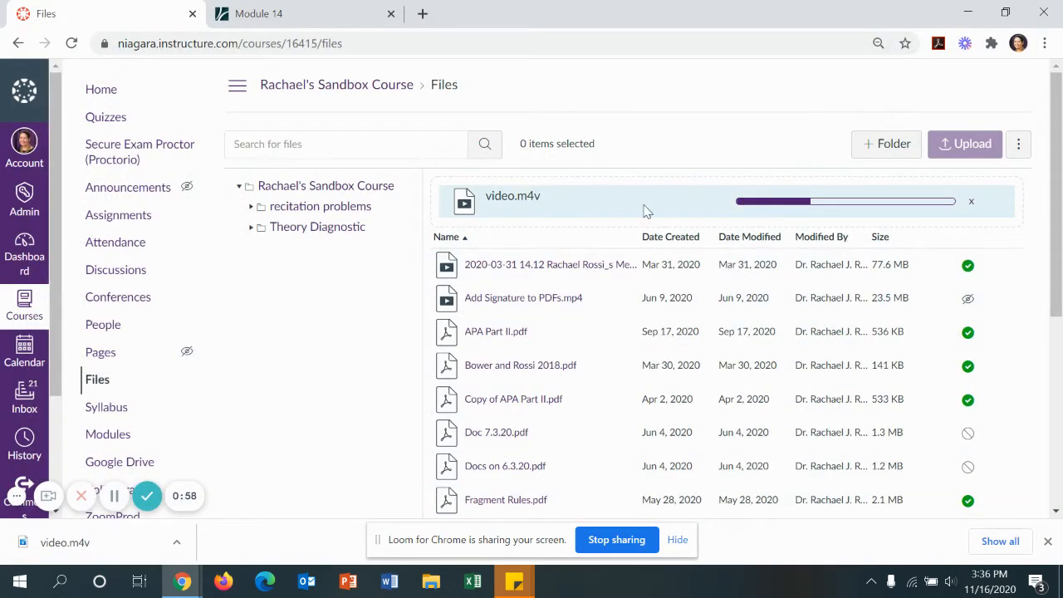
Scroll the course Files list while the video.m4v upload completes
{"action": "scroll", "scroll_direction": "down", "scroll_amount": 3}
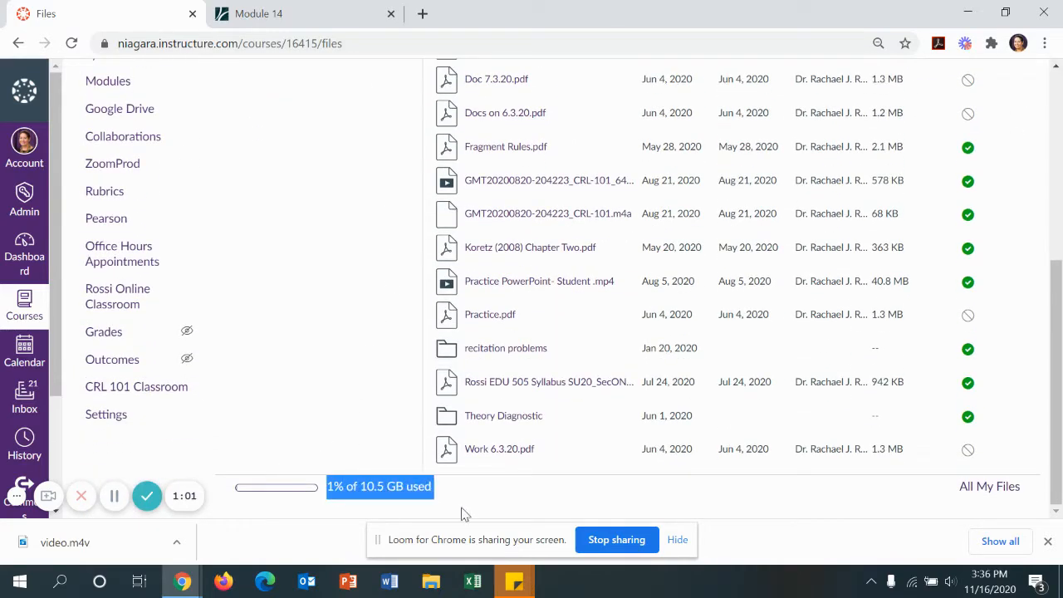
{"action": "scroll", "scroll_direction": "down", "scroll_amount": 3}
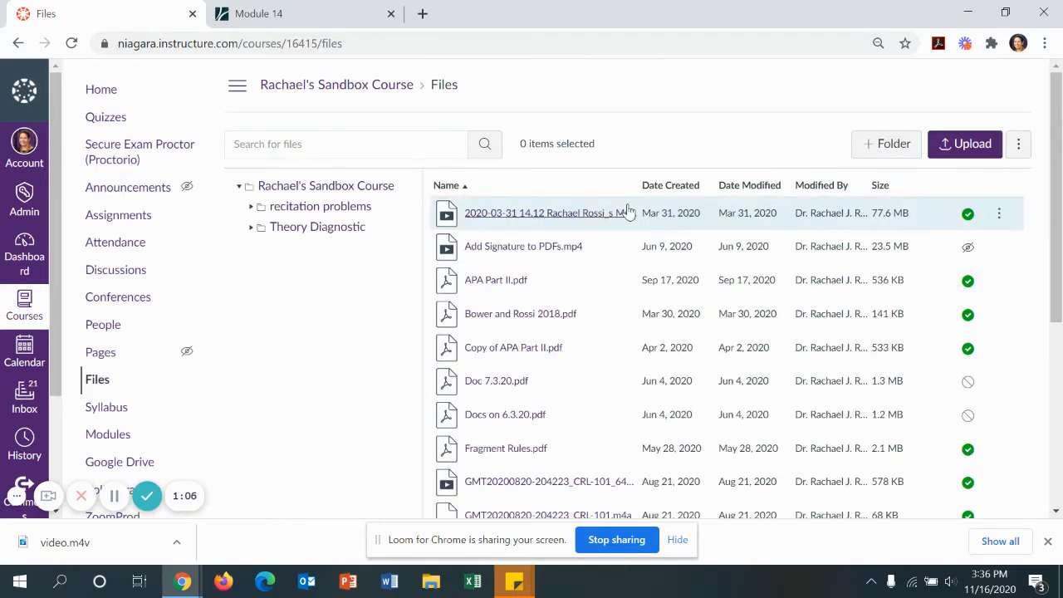
{"action": "scroll", "scroll_direction": "down", "scroll_amount": 3}
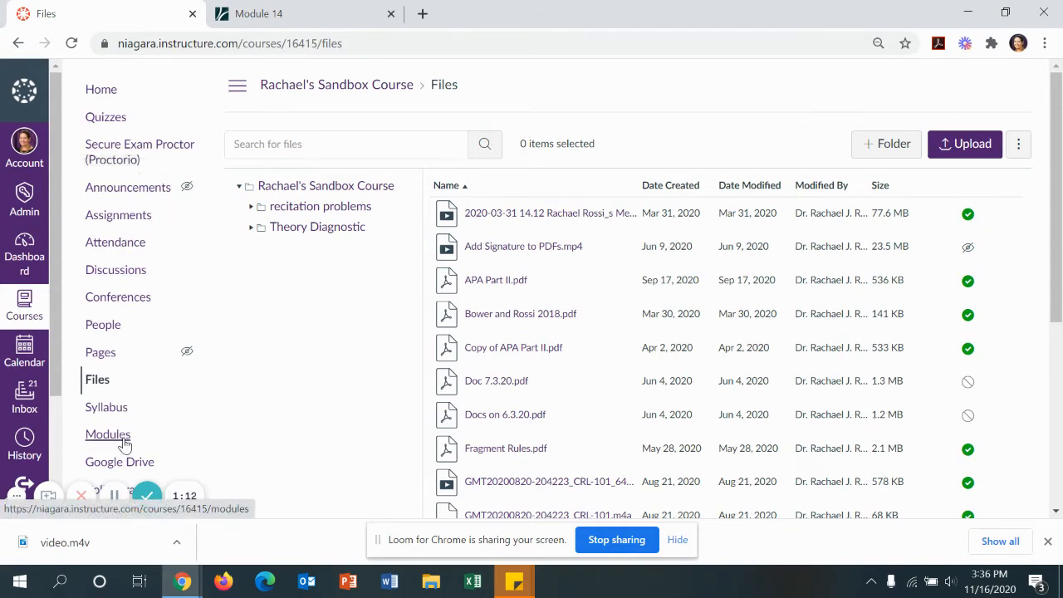
Add video.m4v as a File item in the Course Videos module, then go to Announcements
{"action": "left_click", "coordinate": [107, 434]}
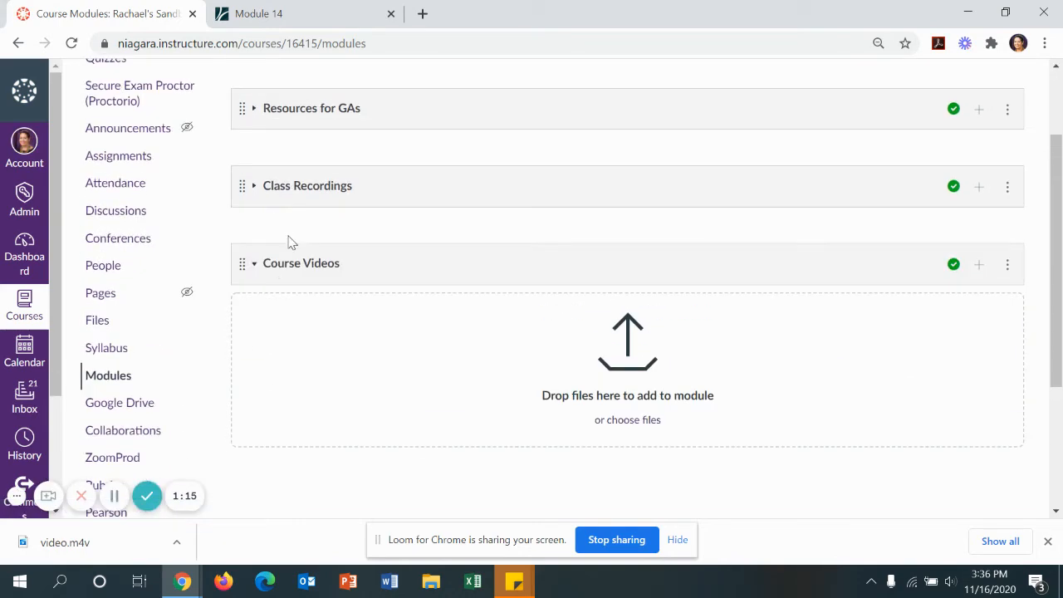
{"action": "mouse_move", "coordinate": [677, 281]}
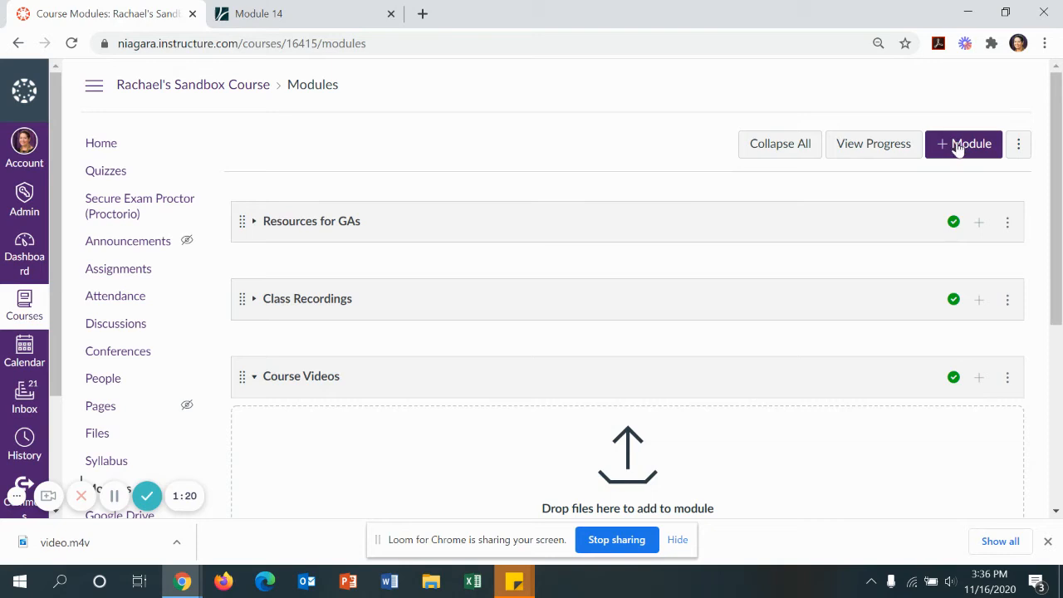
{"action": "scroll", "scroll_direction": "down", "scroll_amount": 3}
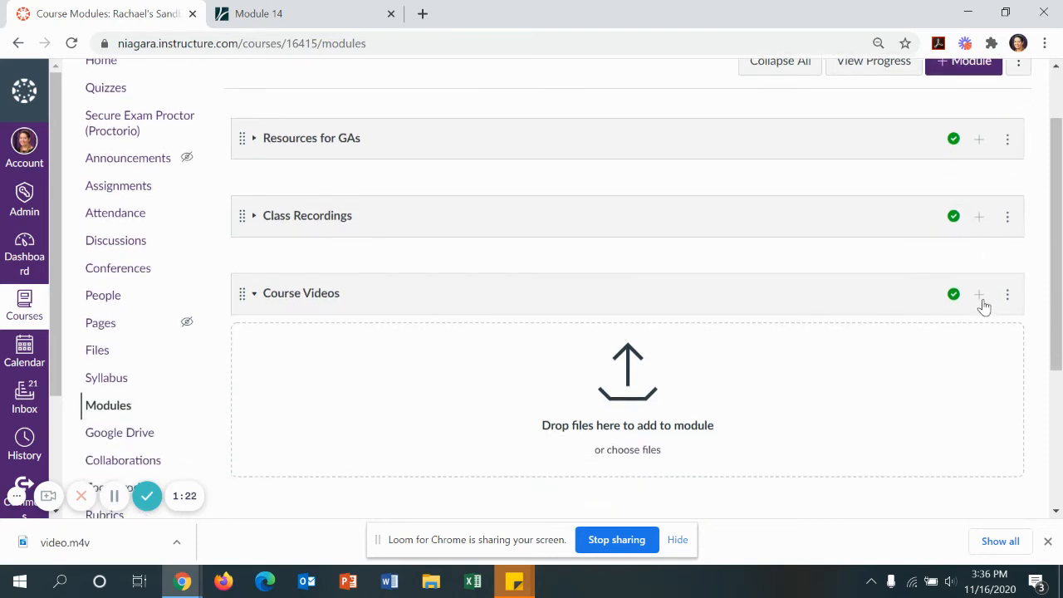
{"action": "left_click", "coordinate": [977, 293]}
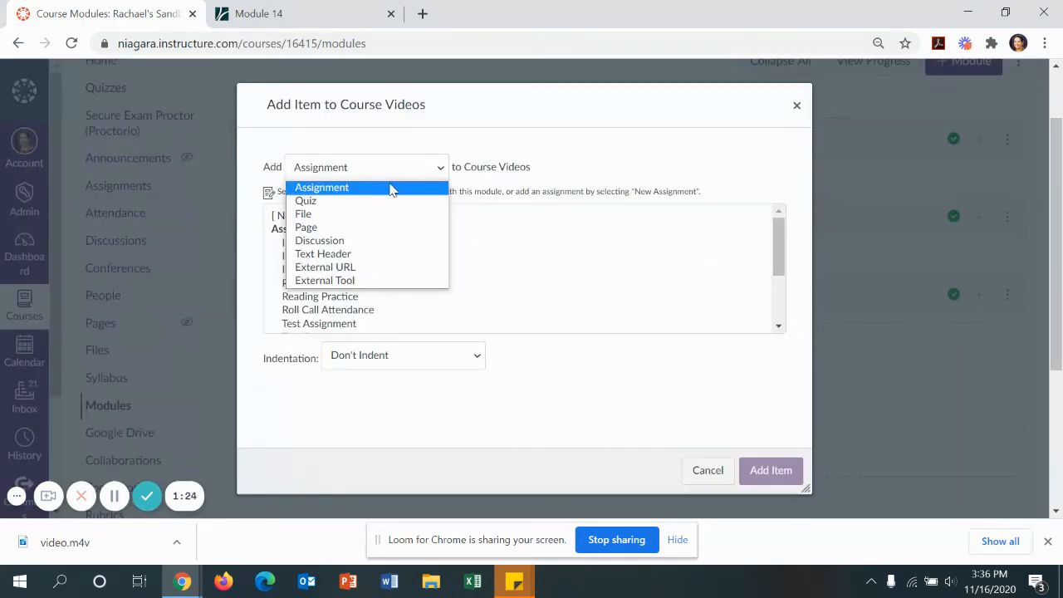
{"action": "left_click", "coordinate": [304, 214]}
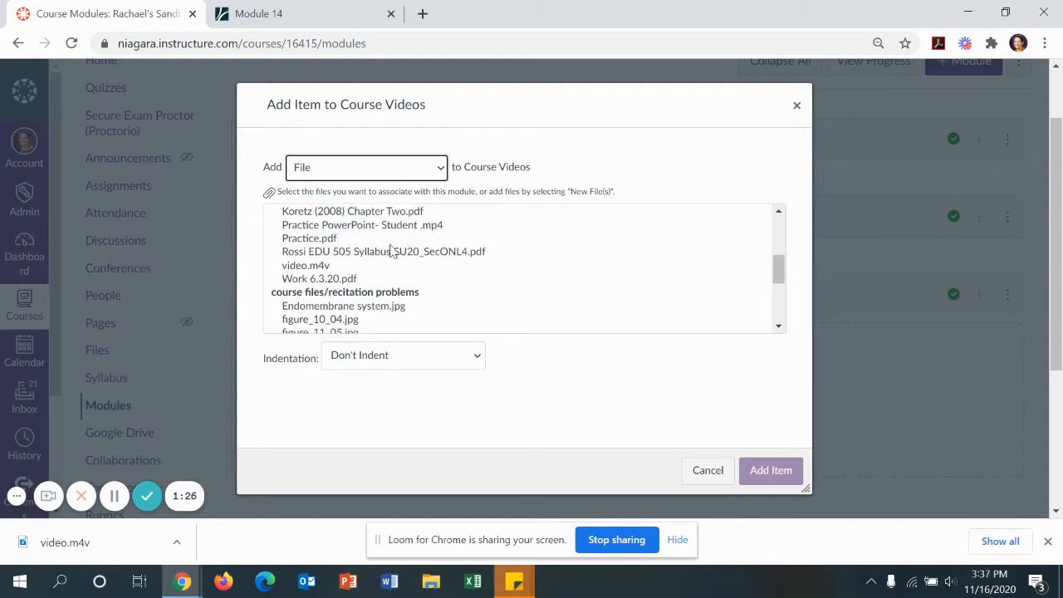
{"action": "left_click", "coordinate": [769, 470]}
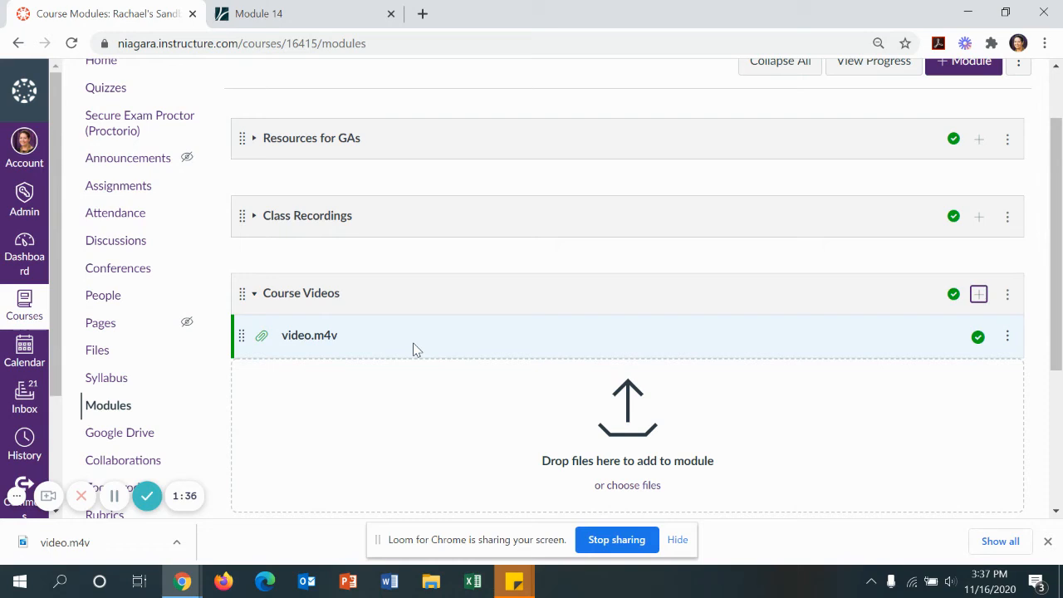
{"action": "left_click", "coordinate": [128, 158]}
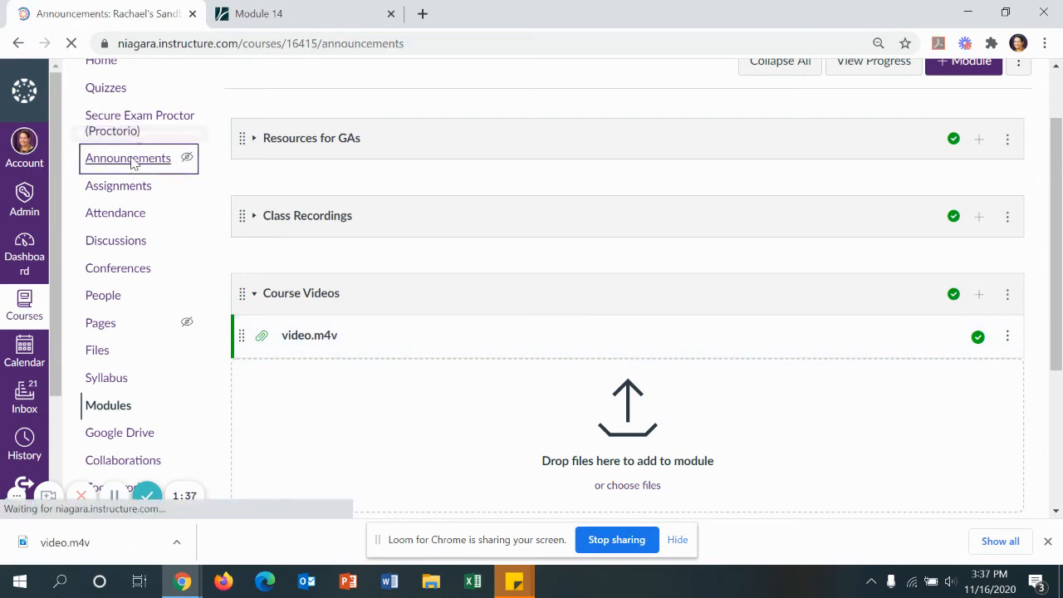
Start a new announcement and scroll the sidebar Files list to video.m4v
{"action": "left_click", "coordinate": [128, 158]}
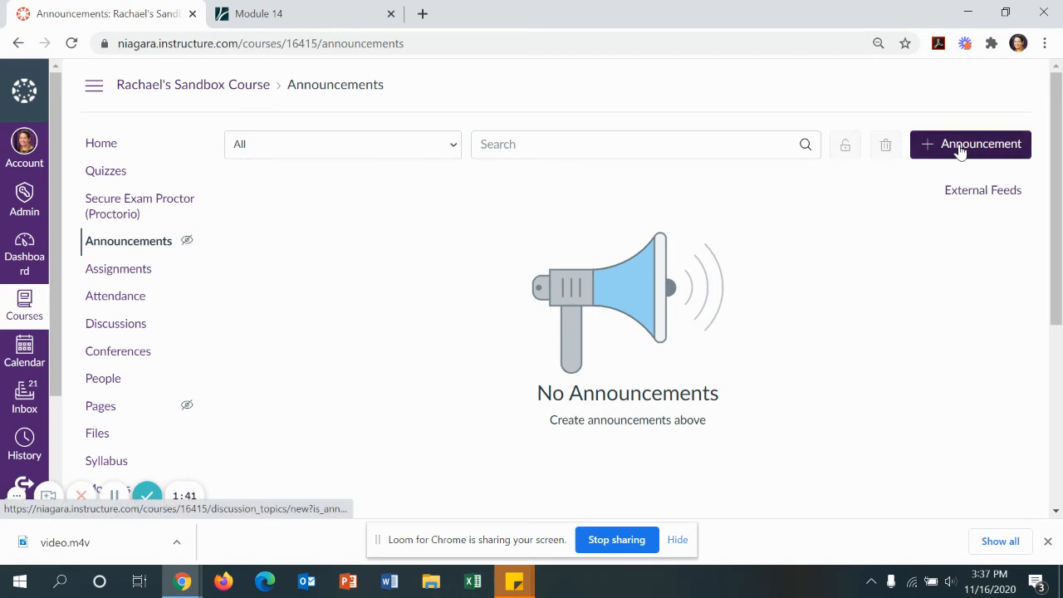
{"action": "left_click", "coordinate": [969, 144]}
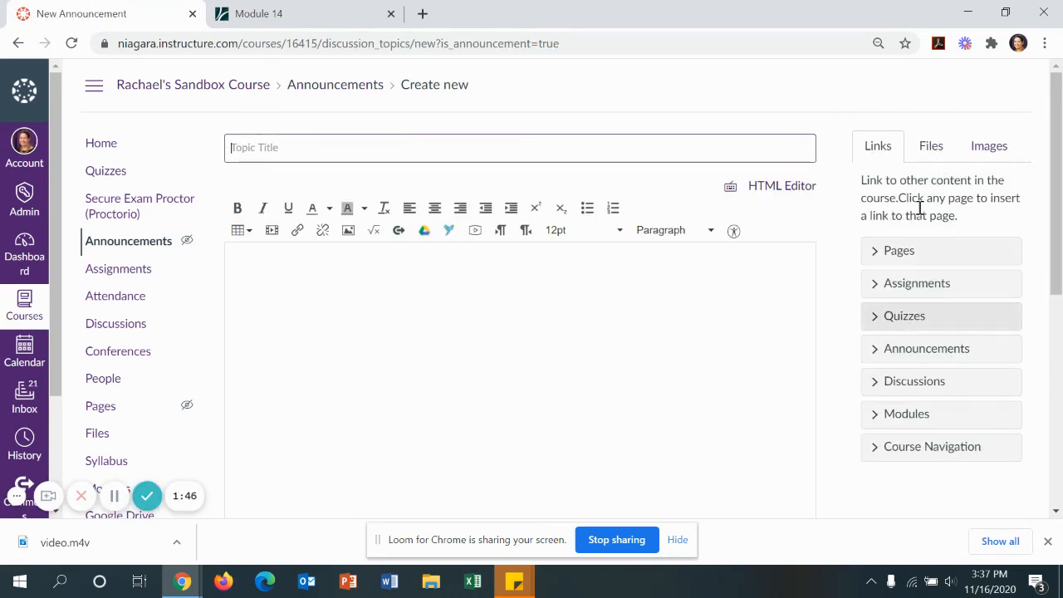
{"action": "left_click", "coordinate": [930, 145]}
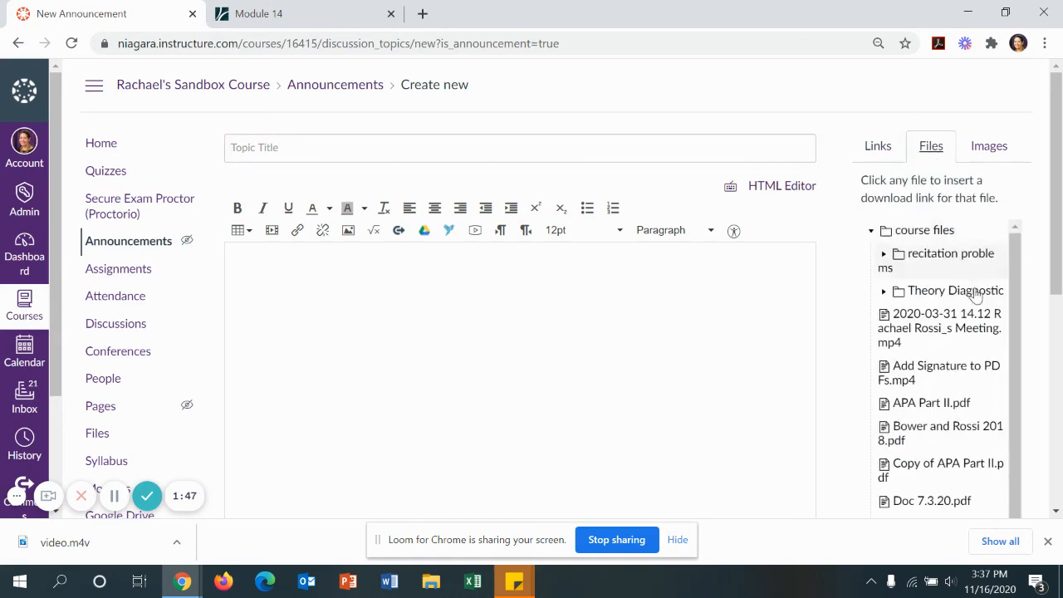
{"action": "scroll", "scroll_direction": "down", "scroll_amount": 3}
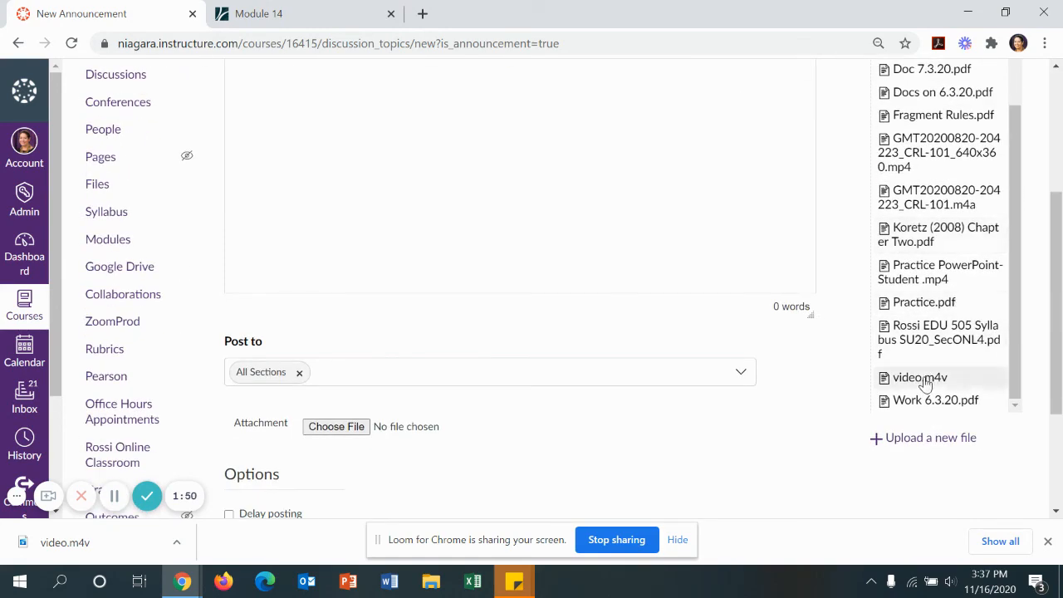